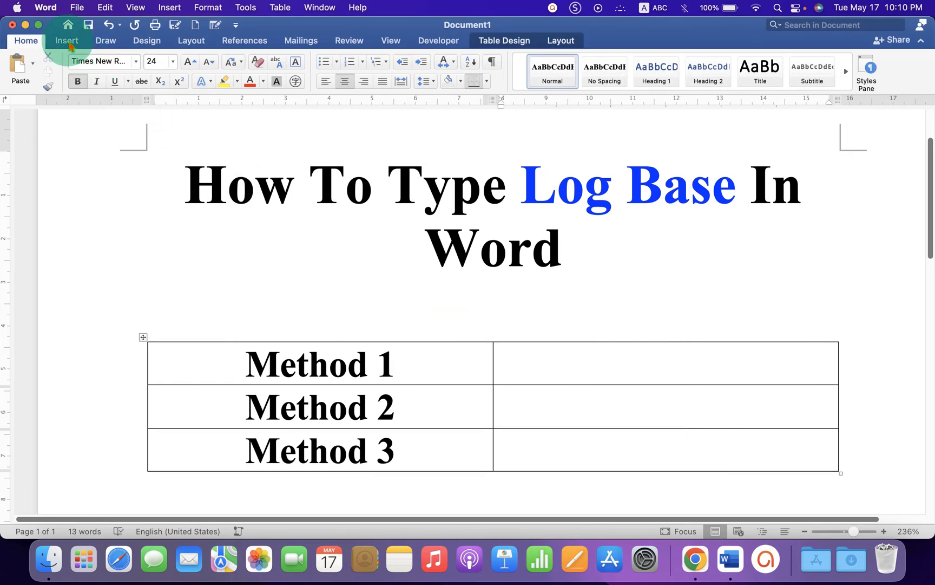
Insert a blank equation into the cell beside Method 1.
click(66, 41)
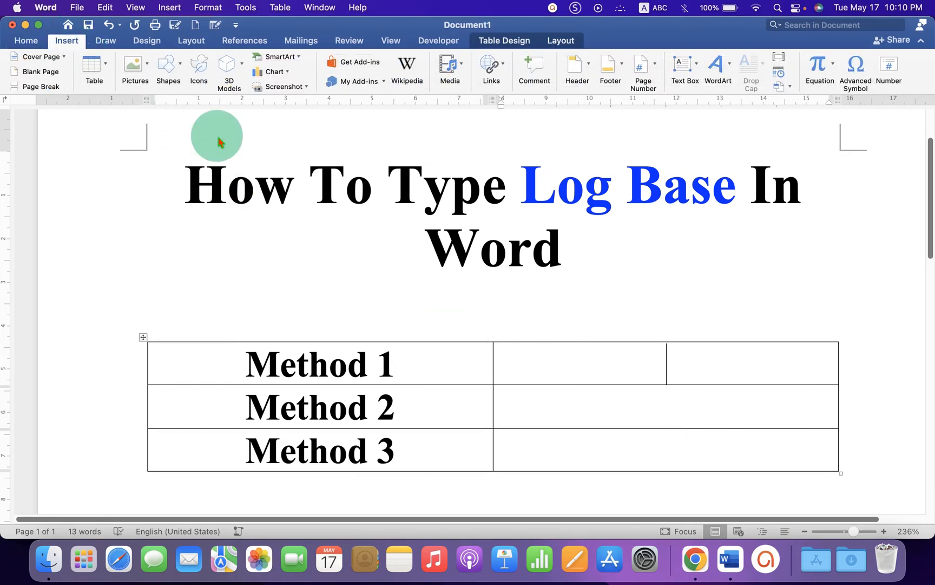
mouse_move(820, 65)
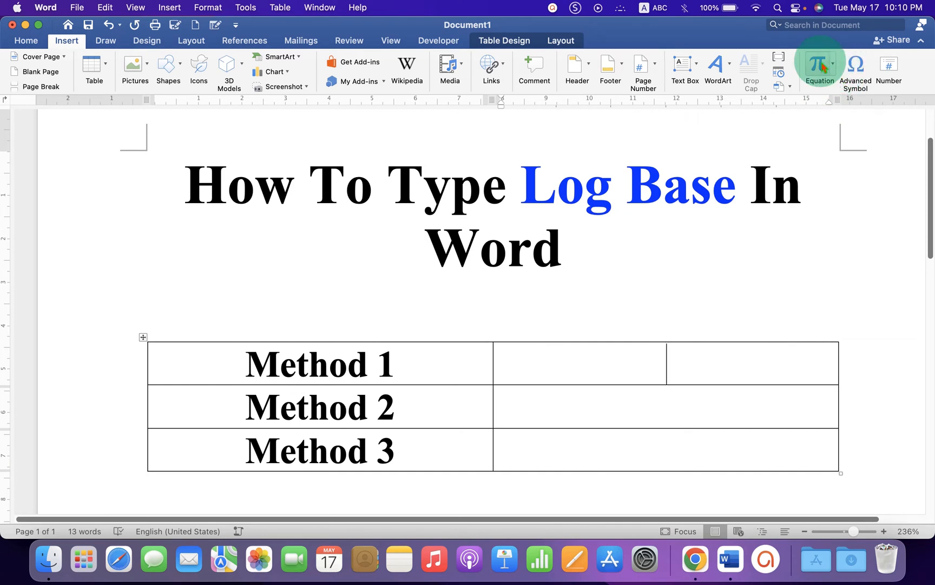
click(821, 63)
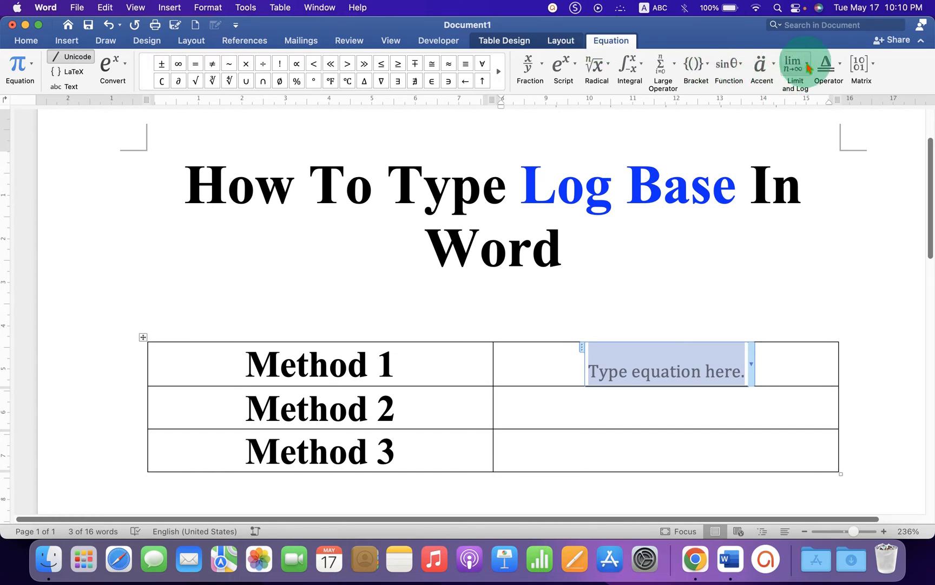
Build log₁₀ 5 from the Limit and Log base template, entering base 10 and argument 5.
click(796, 65)
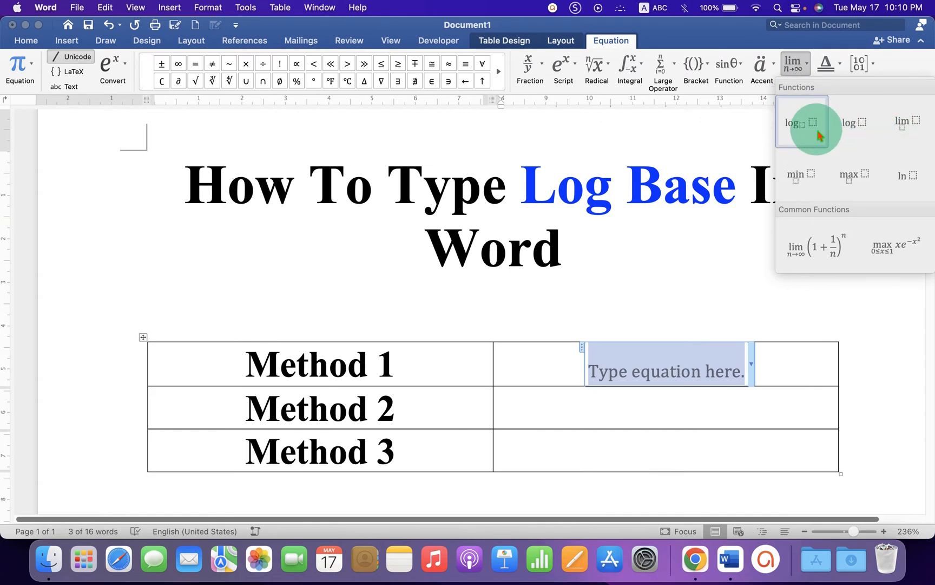
click(795, 123)
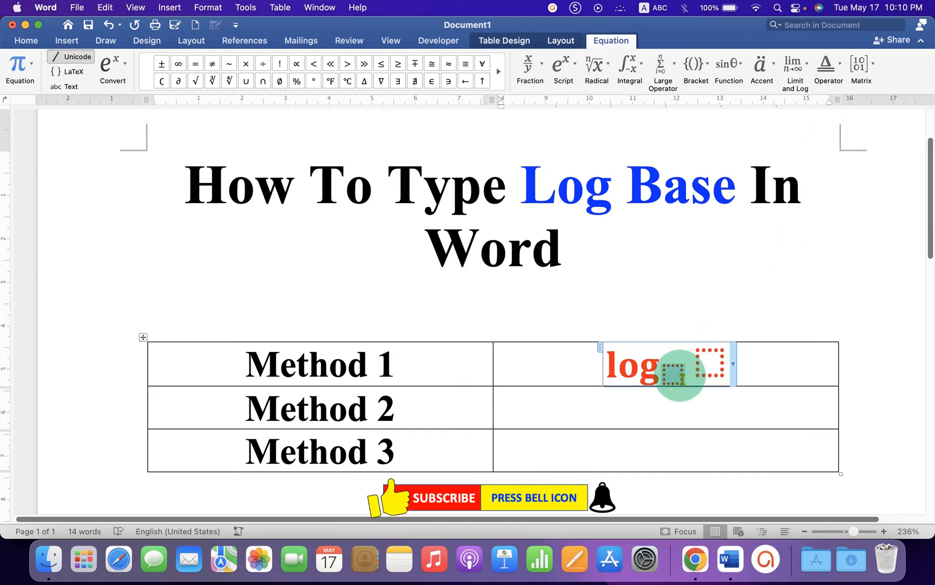
text(10)
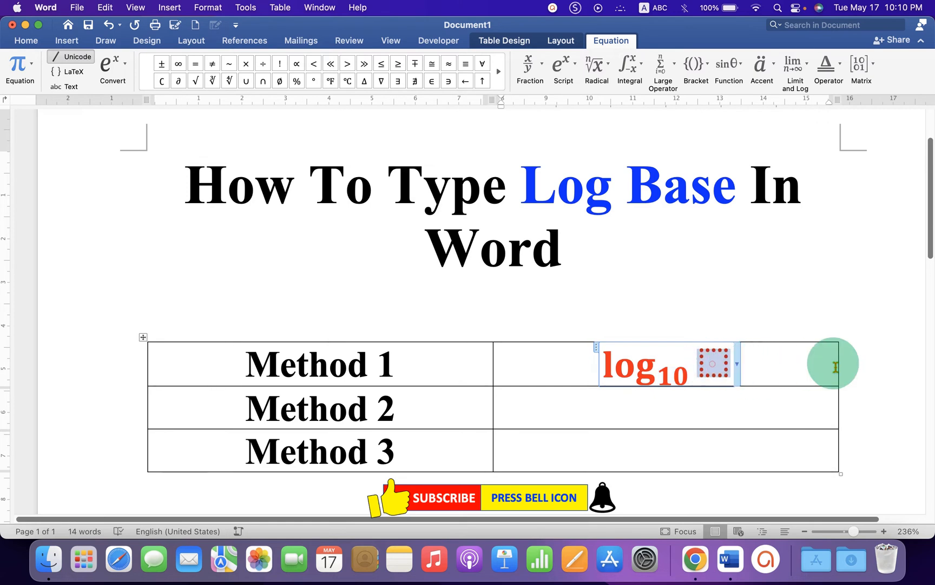
text(5)
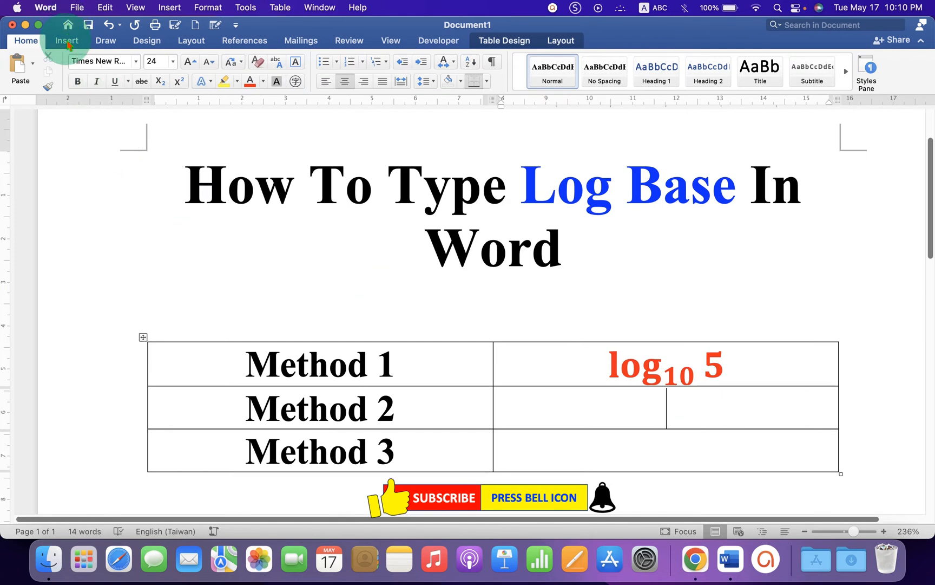
Insert an equation in the Method 2 cell using the Subscript script template, typing log2.
click(66, 40)
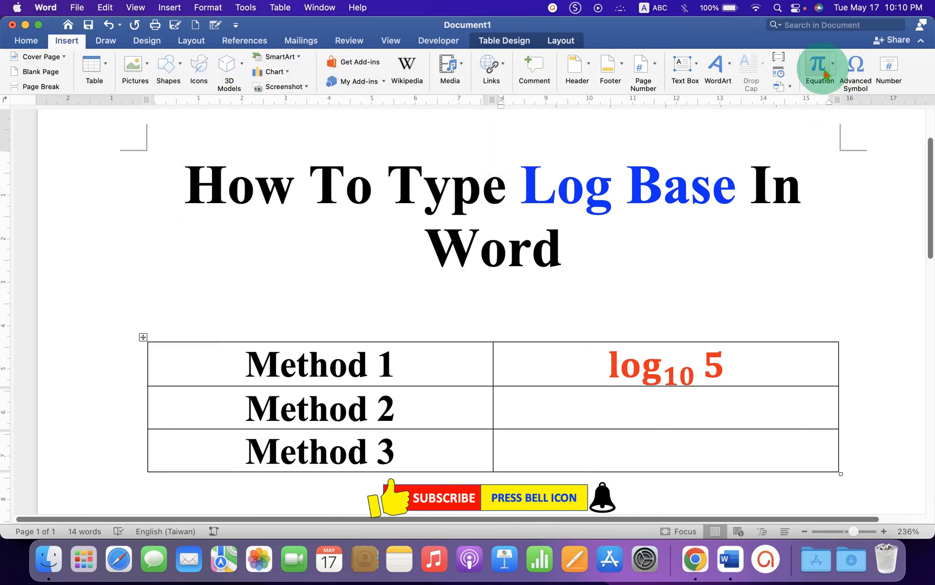
click(820, 65)
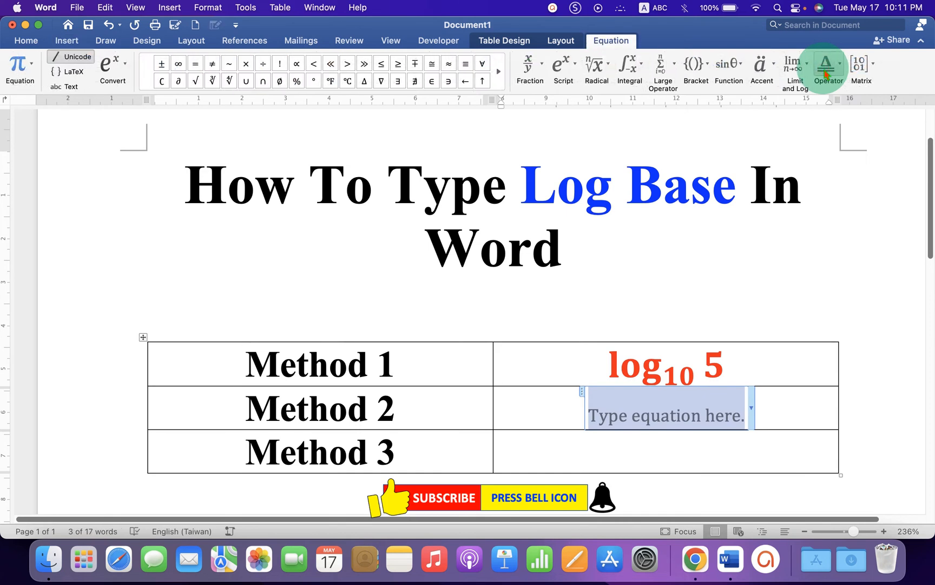
mouse_move(563, 64)
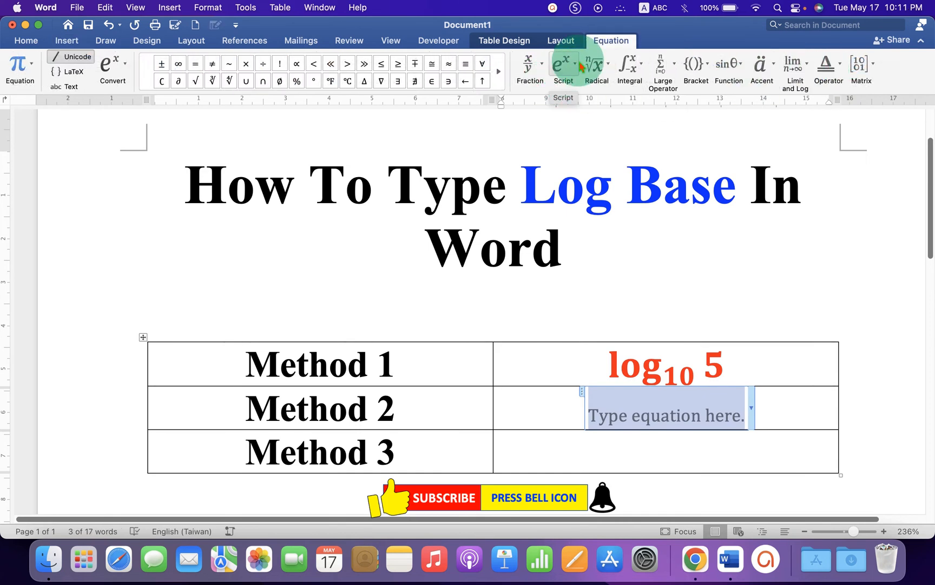
click(564, 64)
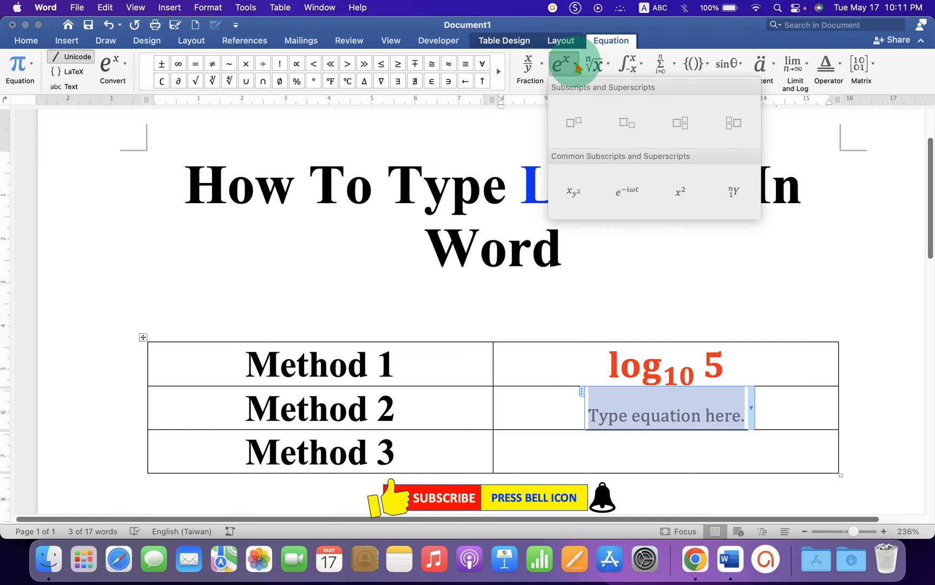
mouse_move(627, 122)
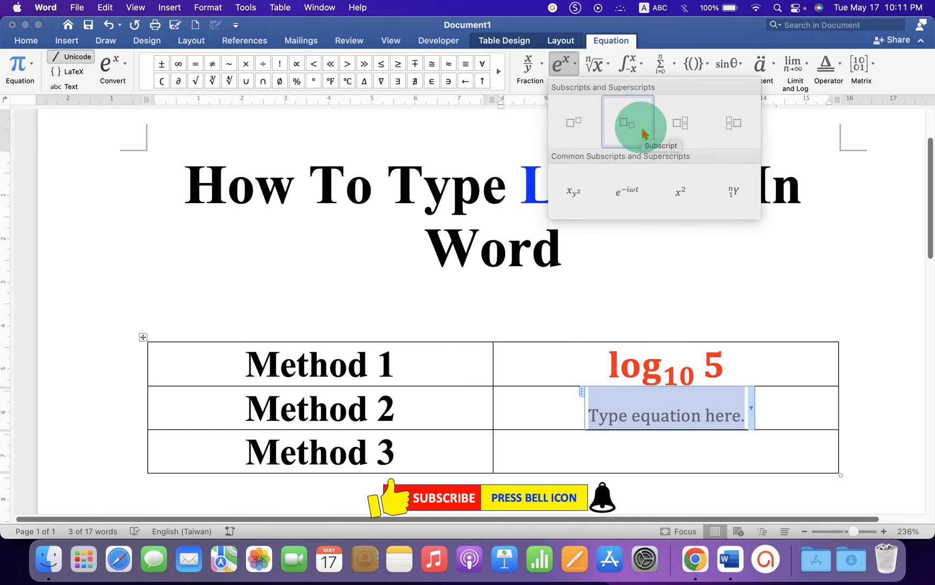
click(627, 123)
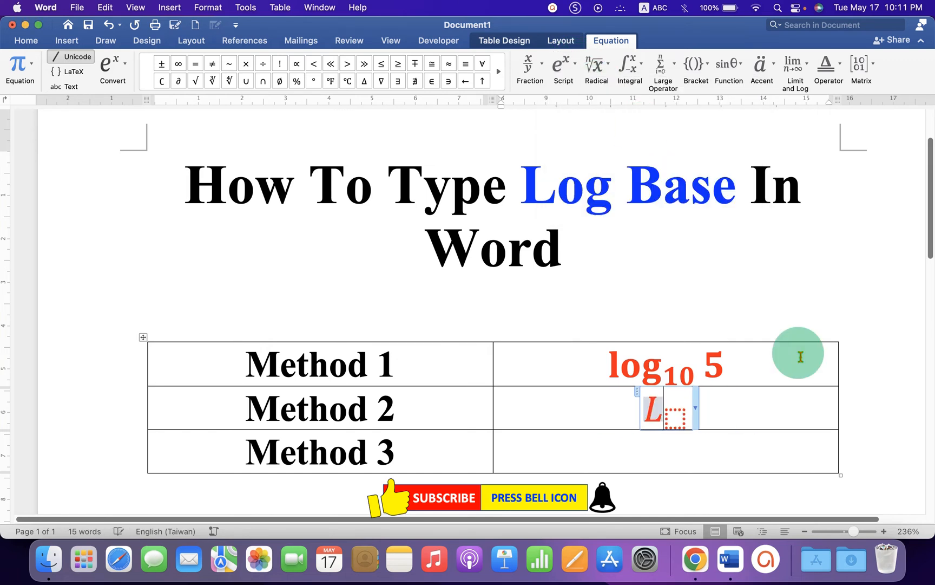
text(log2)
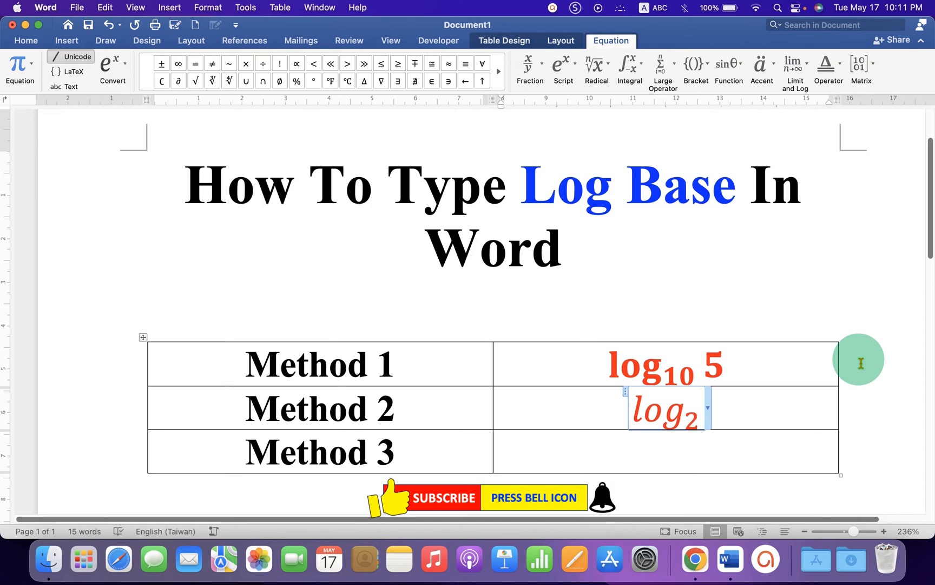
Append 5 after the log₂ equation, then move into the Method 3 cell.
click(25, 40)
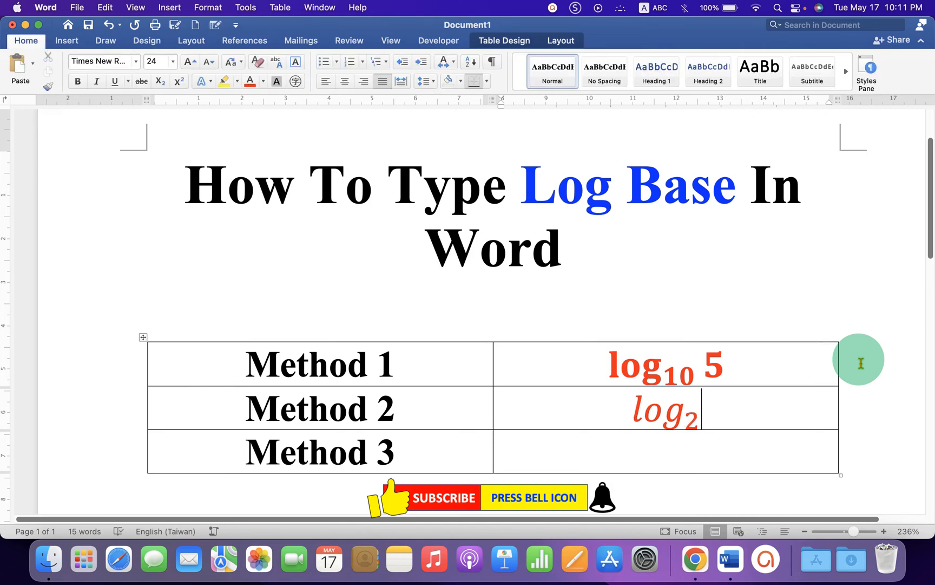
text(5)
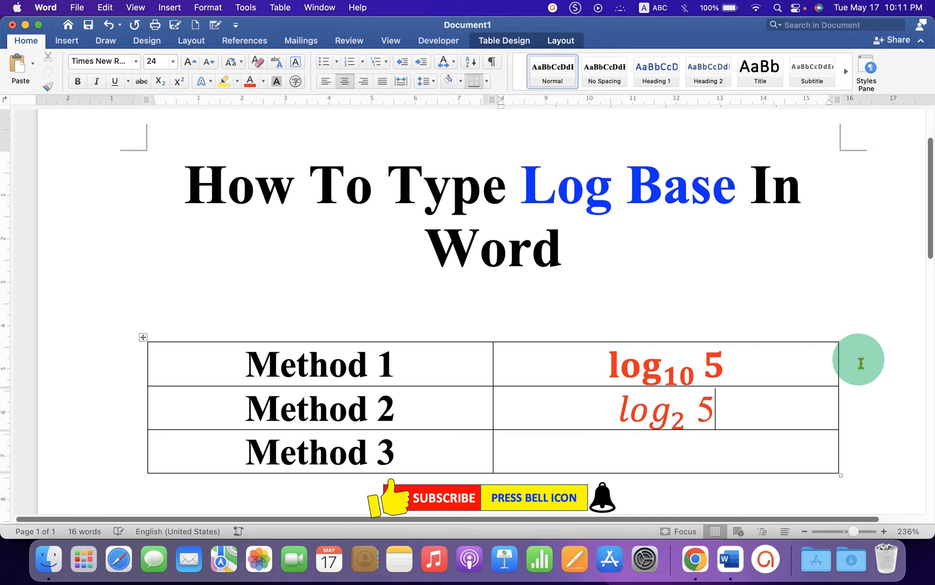
click(665, 411)
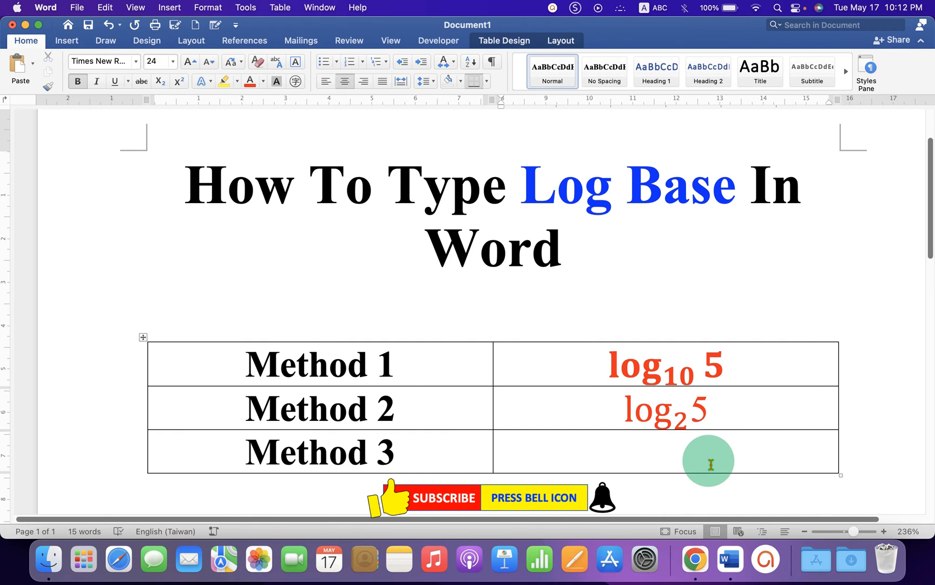
Type Log105 in the Method 3 cell and make the 10 subscript.
text(log)
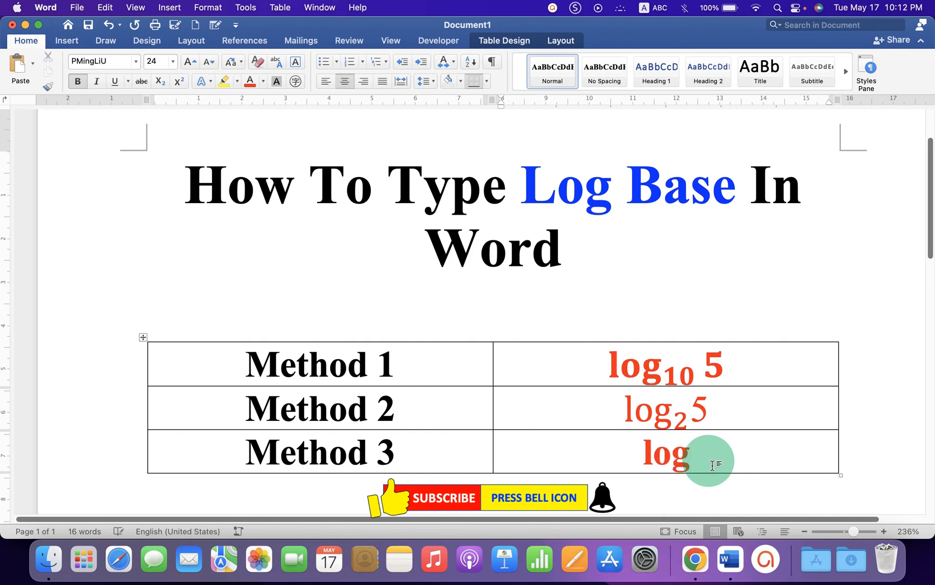
text(Log10)
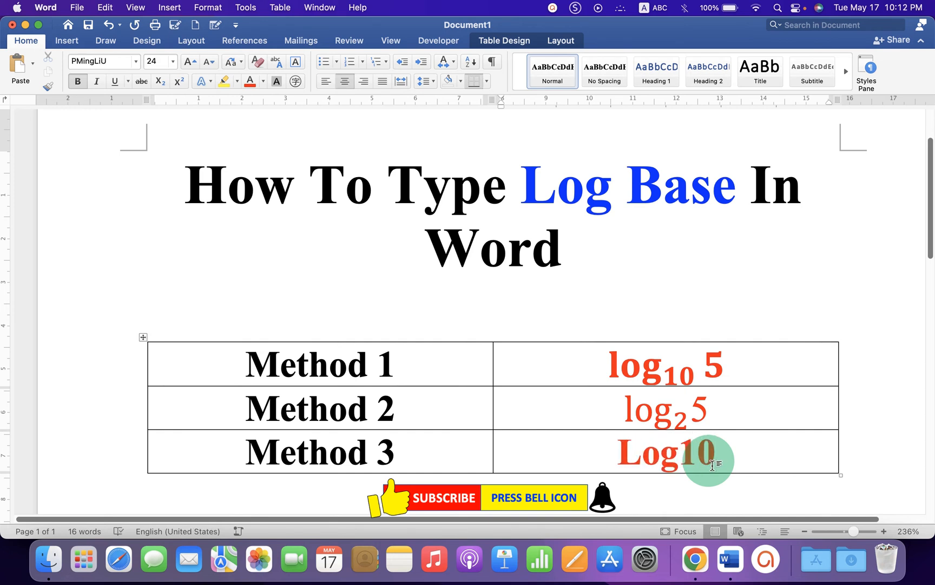
text(5)
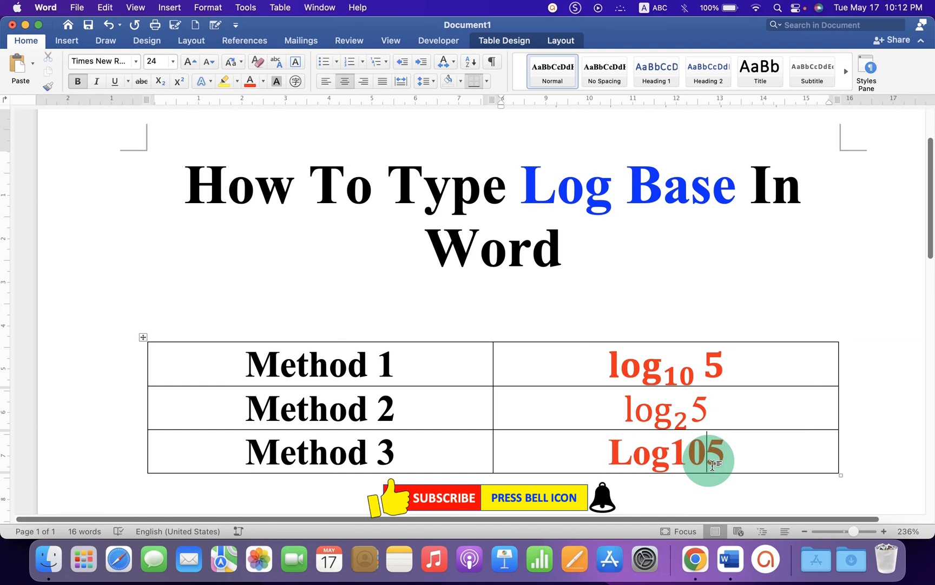
double_click(691, 452)
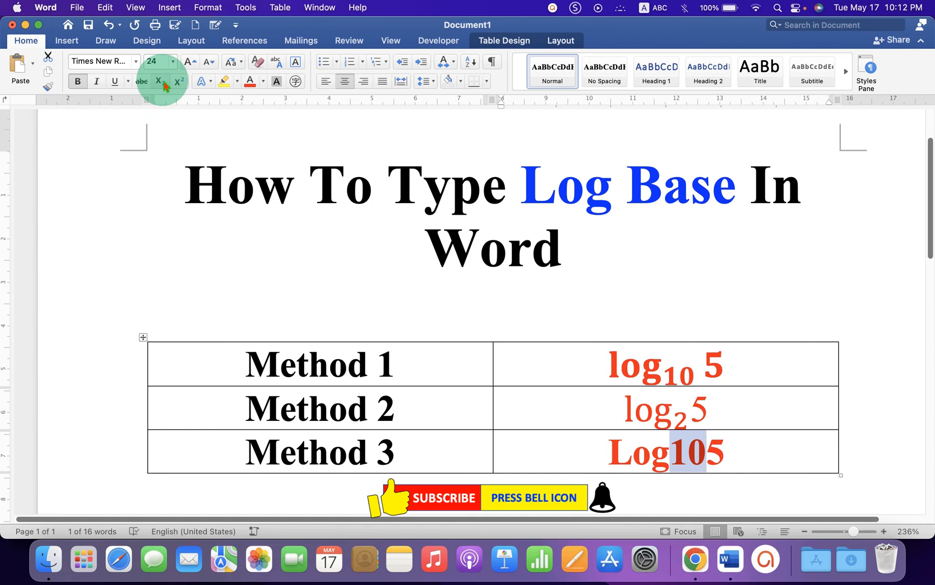
mouse_move(159, 82)
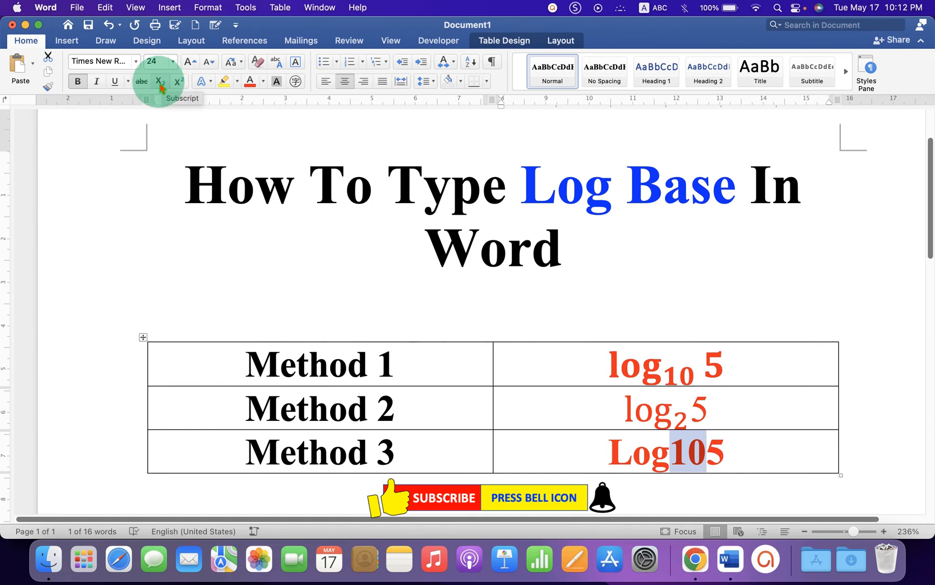
click(160, 81)
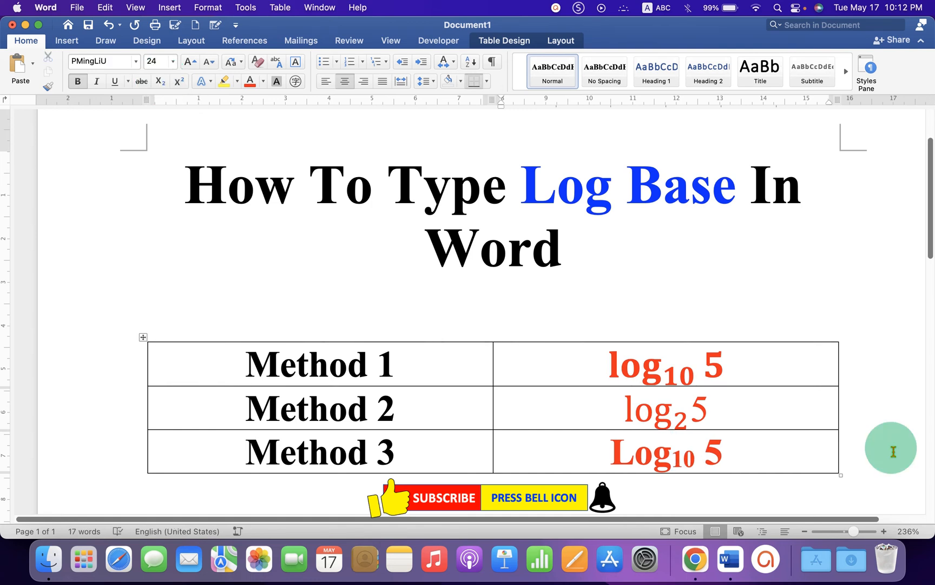